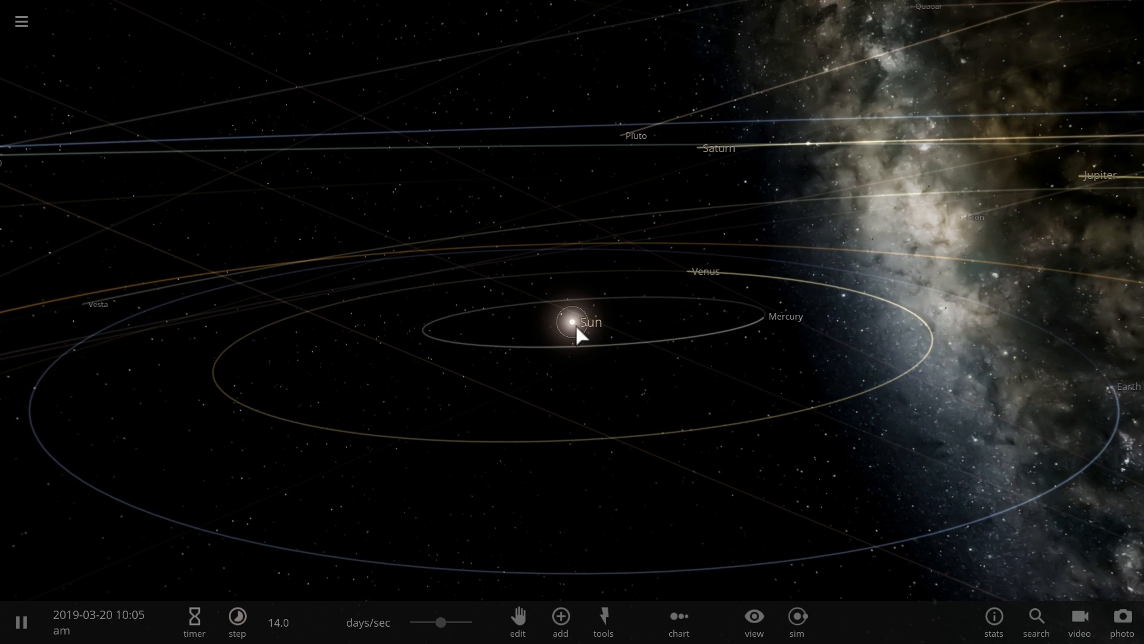
Step: Select the Sun to raise its age to 19.3 billion years in its properties
left_click(570, 322)
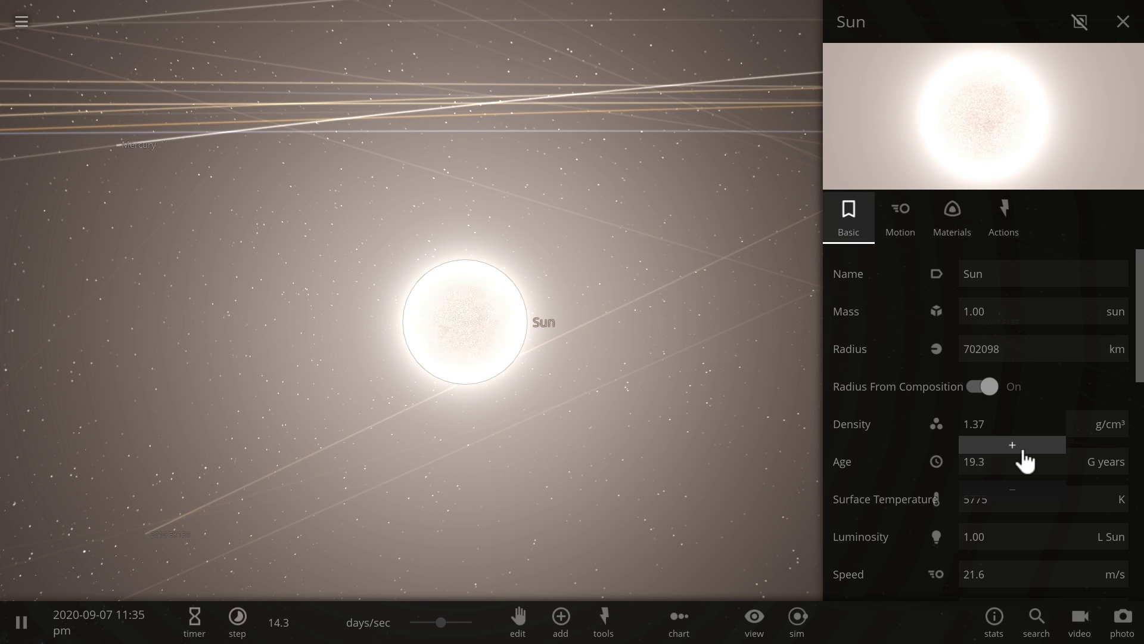
Step: Apply the raised age and watch the Sun swell and collapse into a Sun Nova Remnant
left_click(1012, 444)
type("10.2")
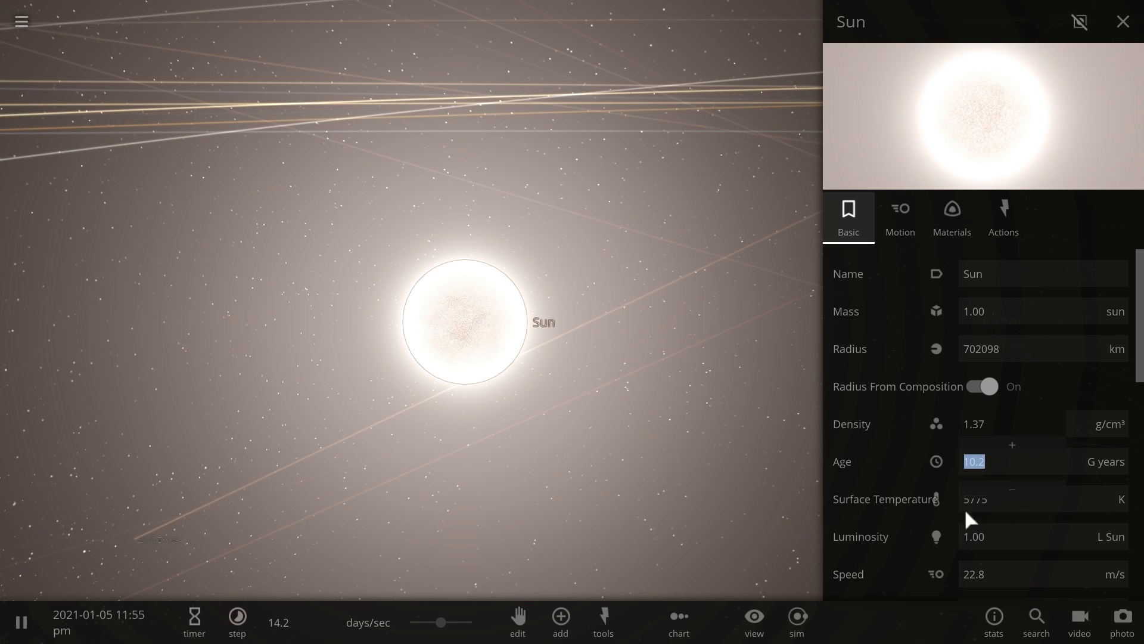
left_click(1123, 22)
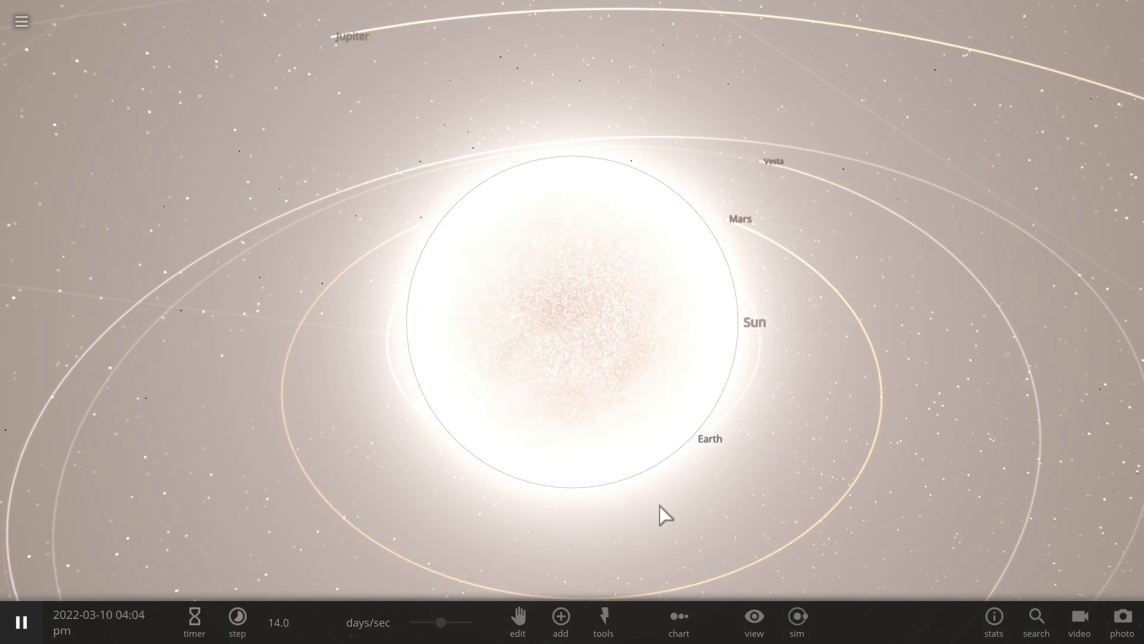
left_click(703, 439)
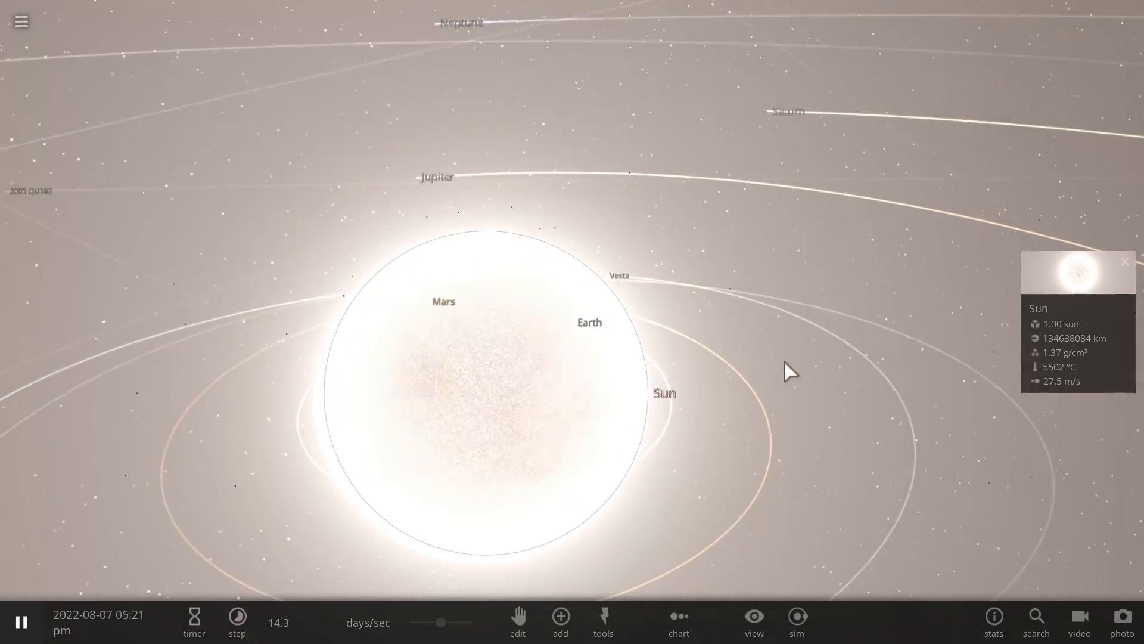
left_click(22, 622)
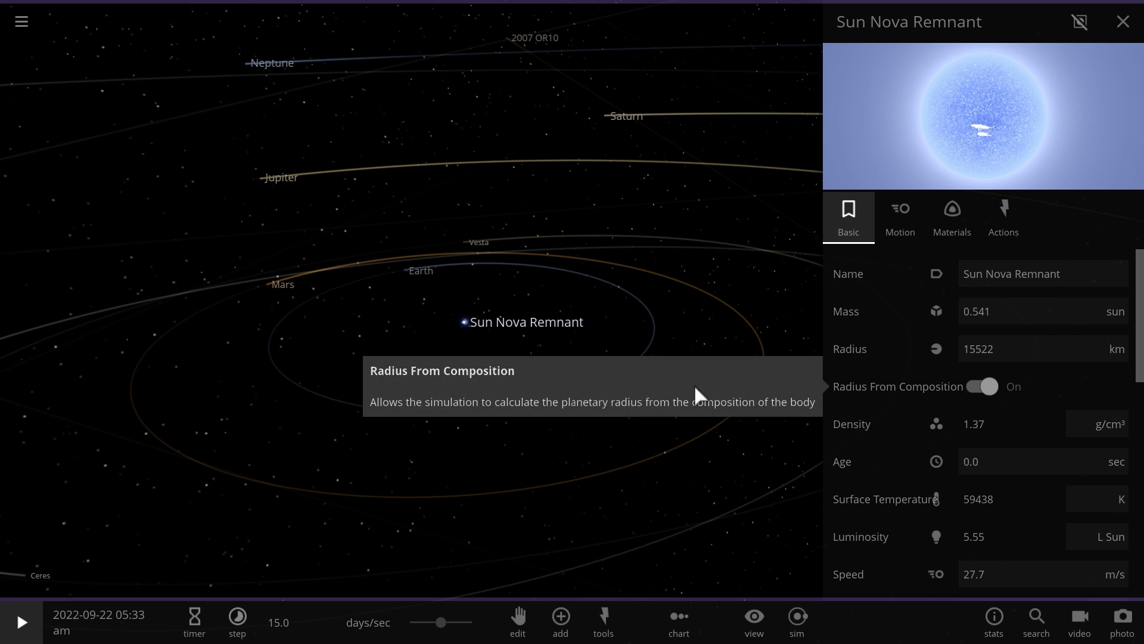
Step: Show the remnant's Surface Gravity in Earth gravities instead of m/s²
left_click(21, 622)
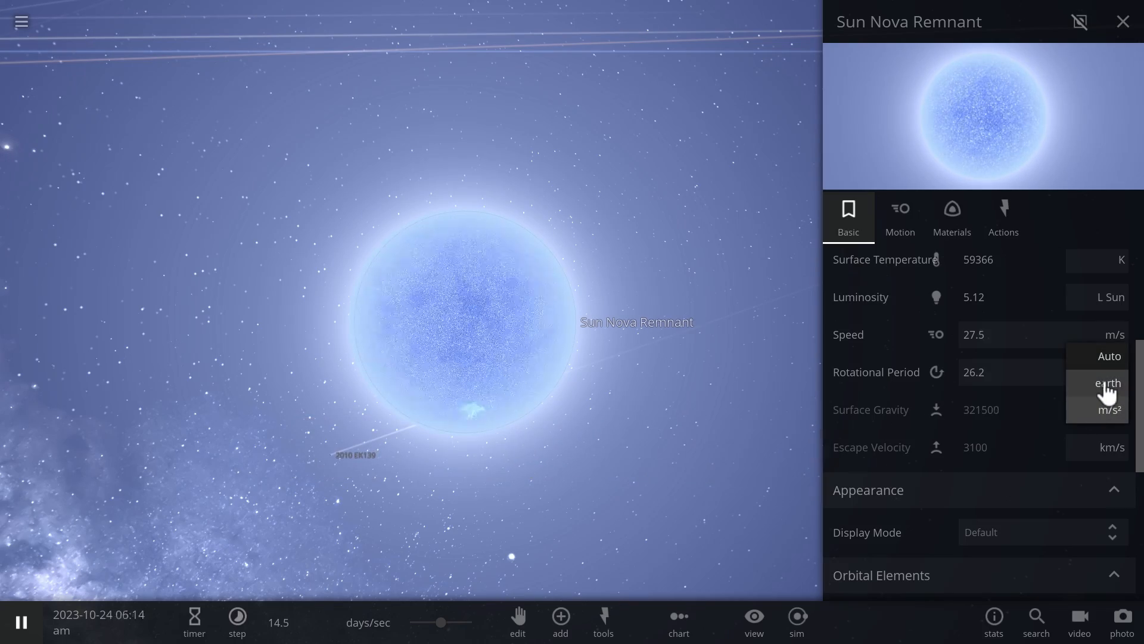
left_click(1108, 384)
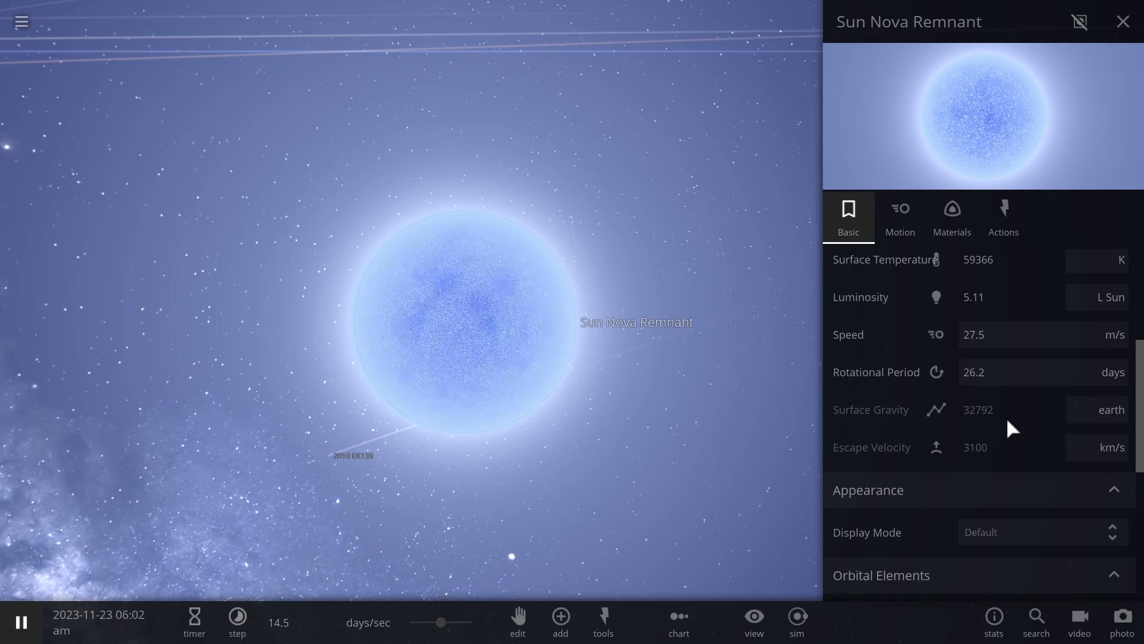
left_click(1111, 410)
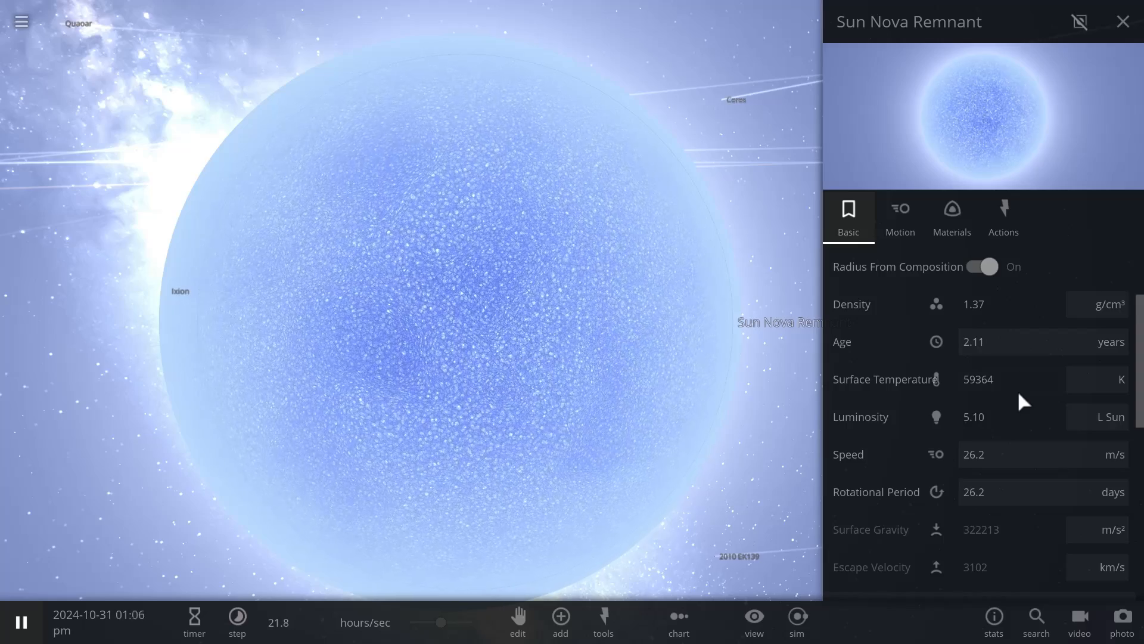
Step: Lower the remnant's surface temperature from about 59,000 K toward 5,700 K
left_click(1006, 379)
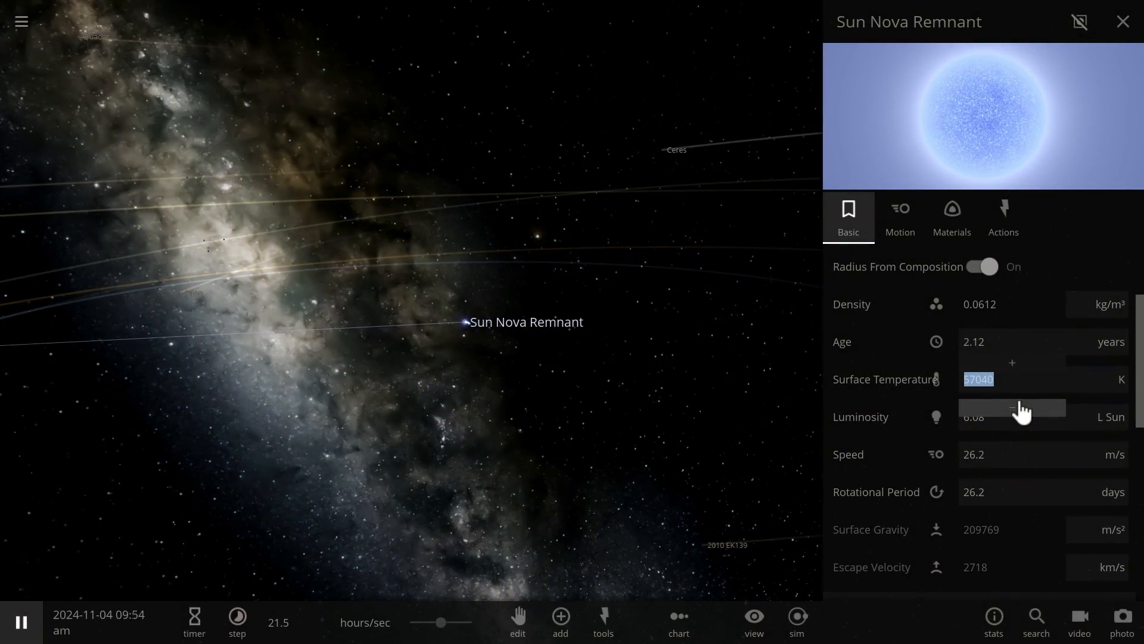
left_click(1012, 363)
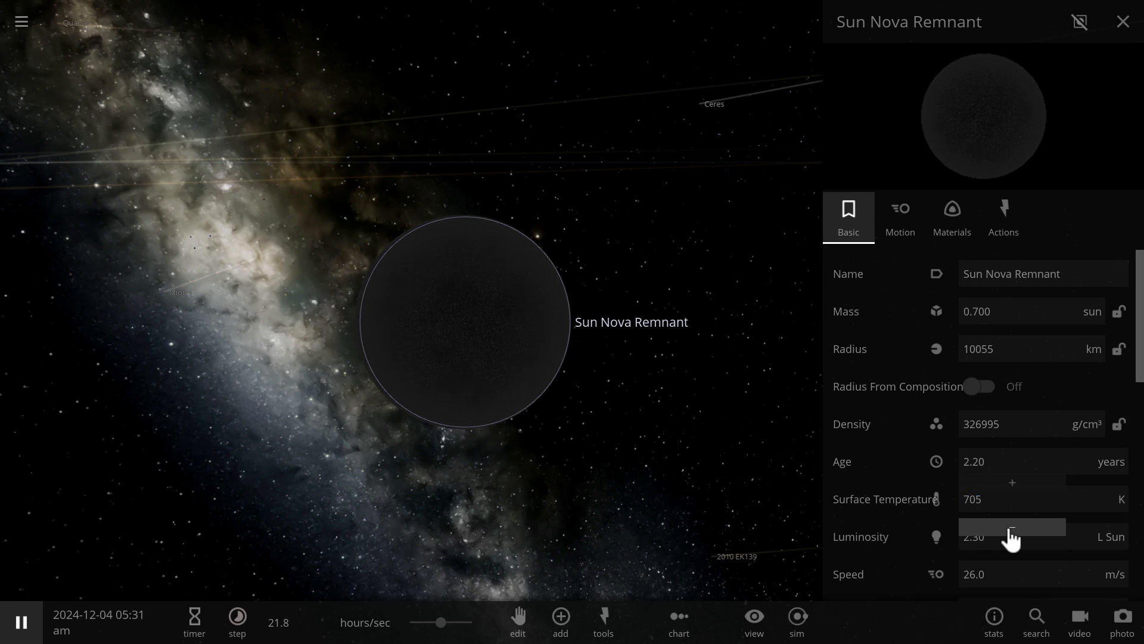
mouse_move(1012, 537)
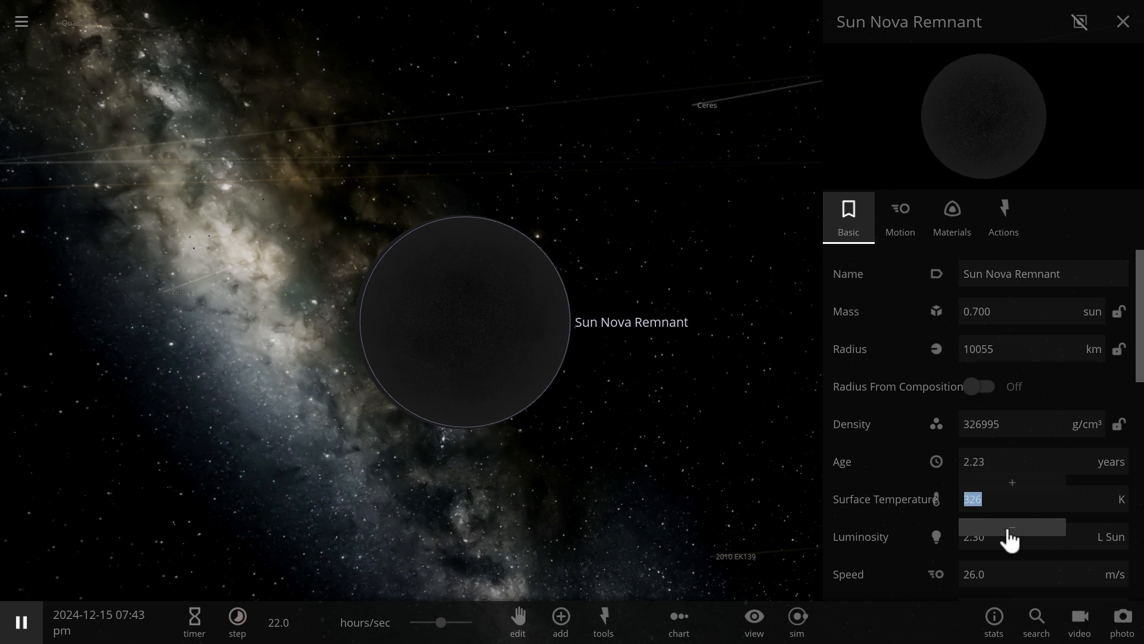
Step: Cool the remnant's surface down to 24 °C, making it a dark black dwarf
left_click(1121, 498)
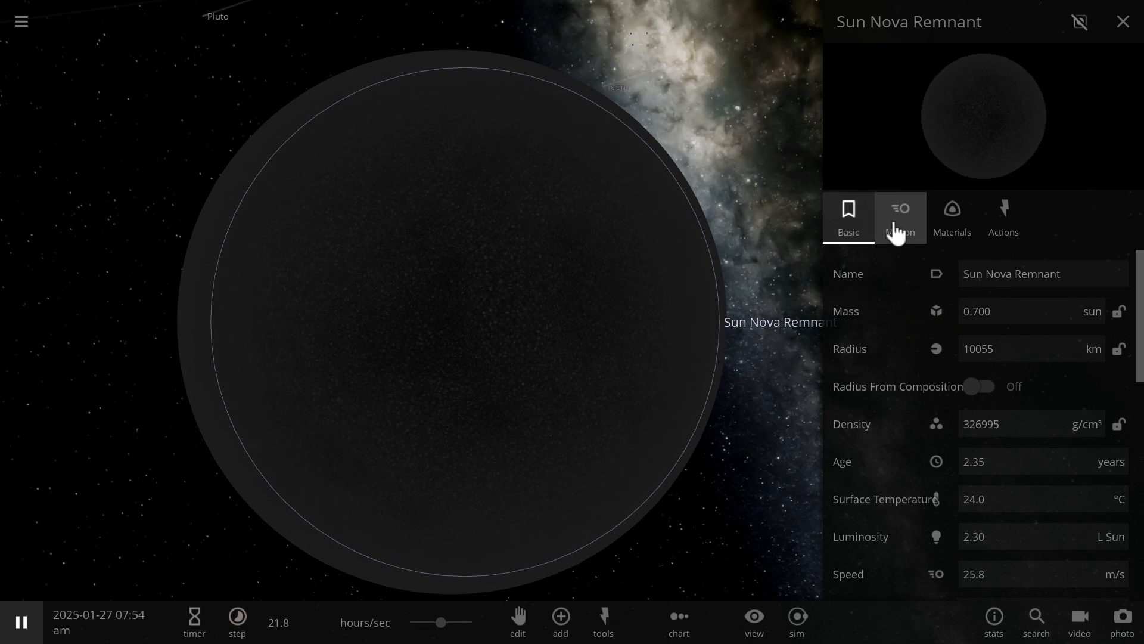
Step: Slow time to minutes per second and view the remnant's Motion, then Materials composition
left_click(900, 217)
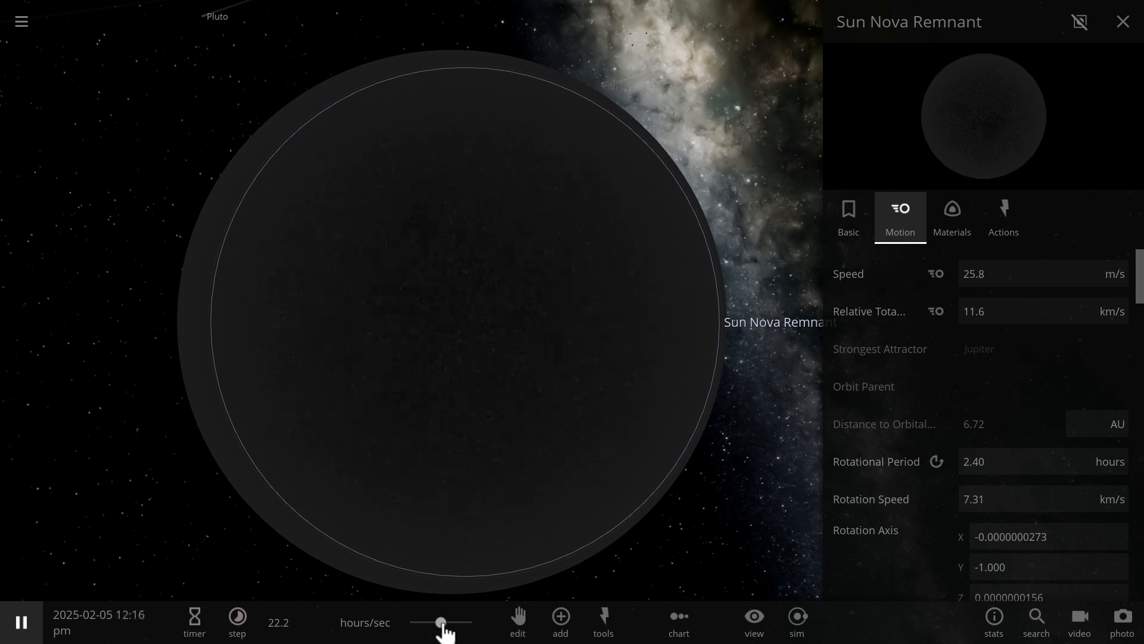
left_click(236, 616)
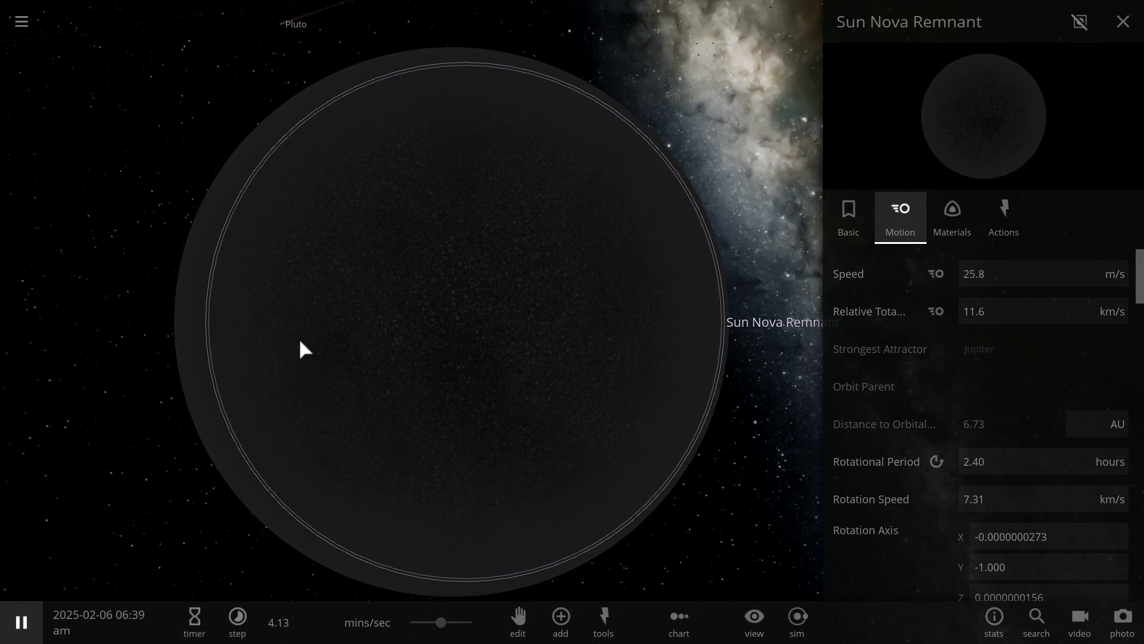
left_click_drag(303, 350, 412, 401)
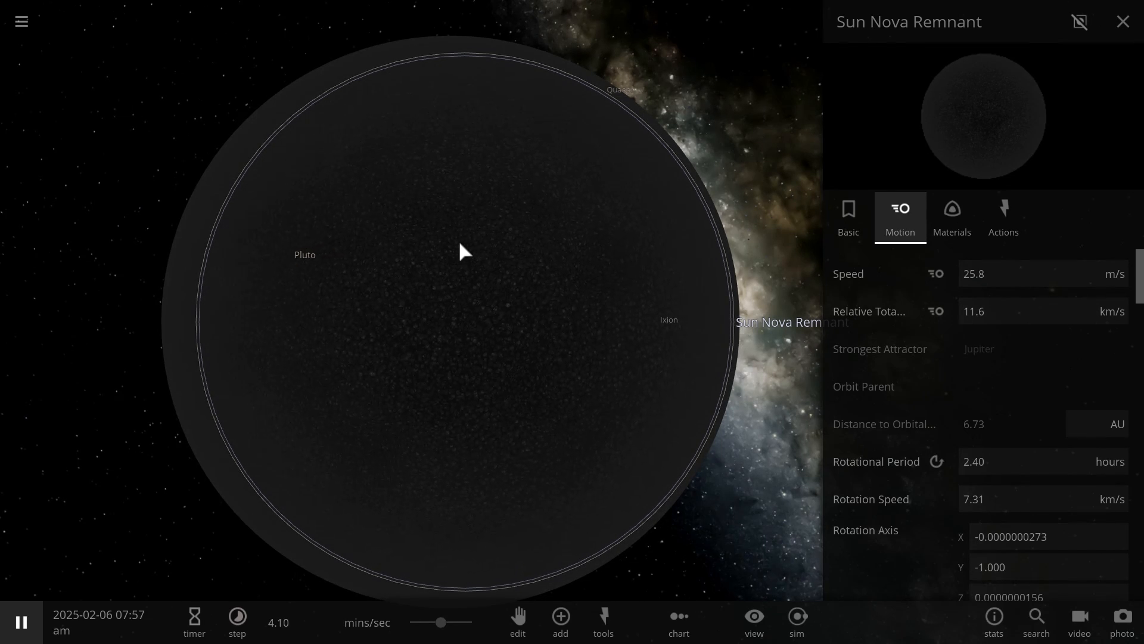
mouse_move(479, 376)
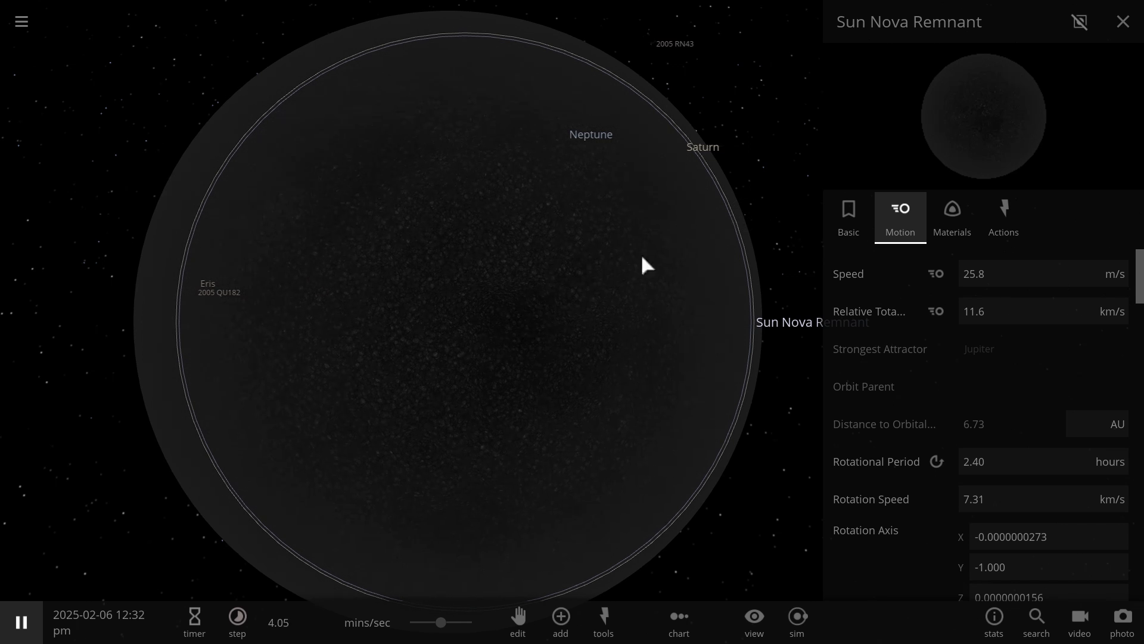
mouse_move(134, 214)
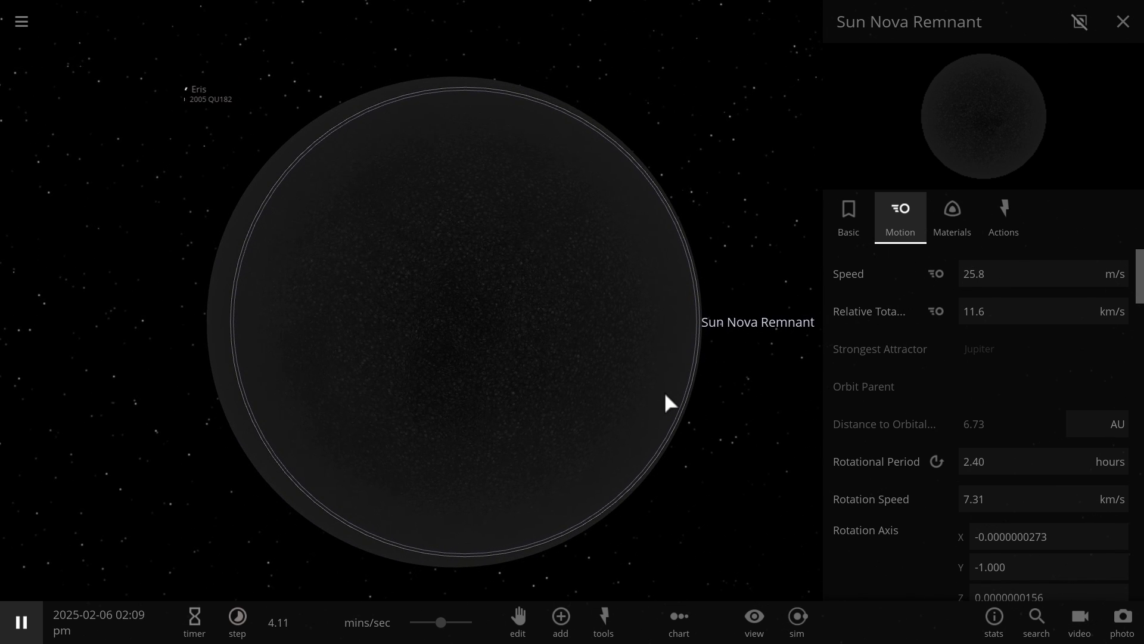
mouse_move(662, 355)
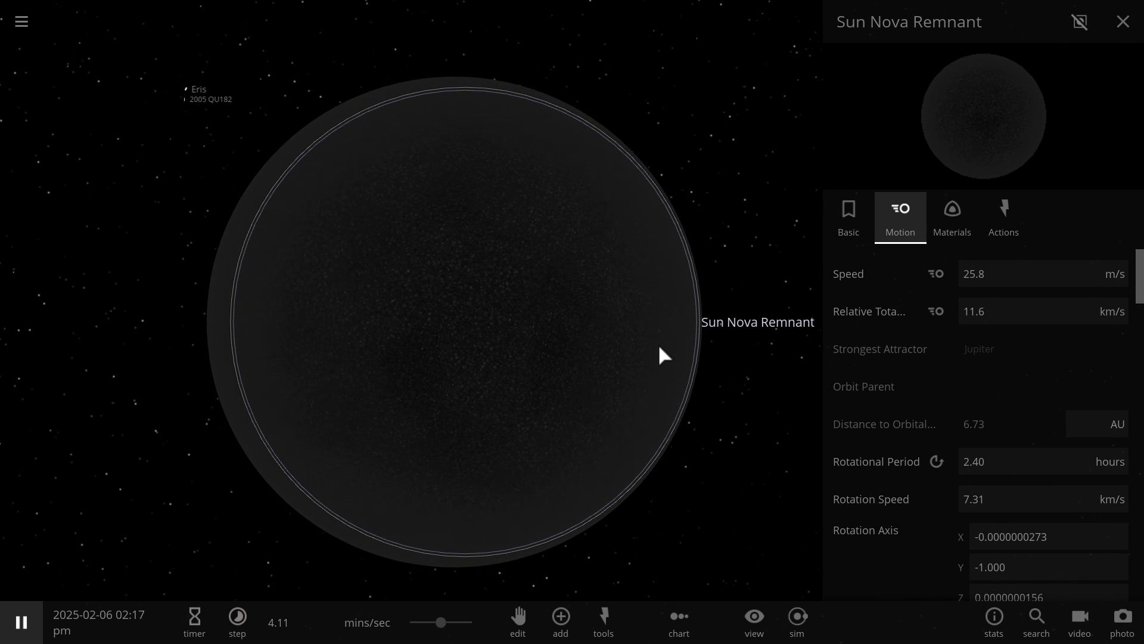
left_click(952, 216)
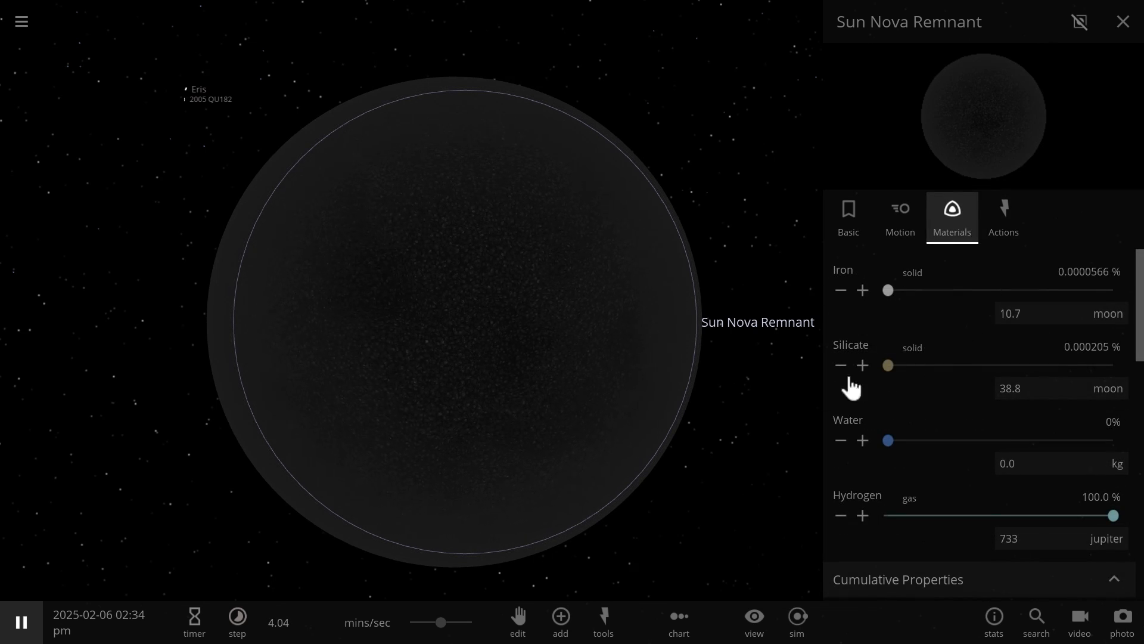
Step: Add Earth in a close orbit right beside the Sun Nova Remnant
left_click(561, 615)
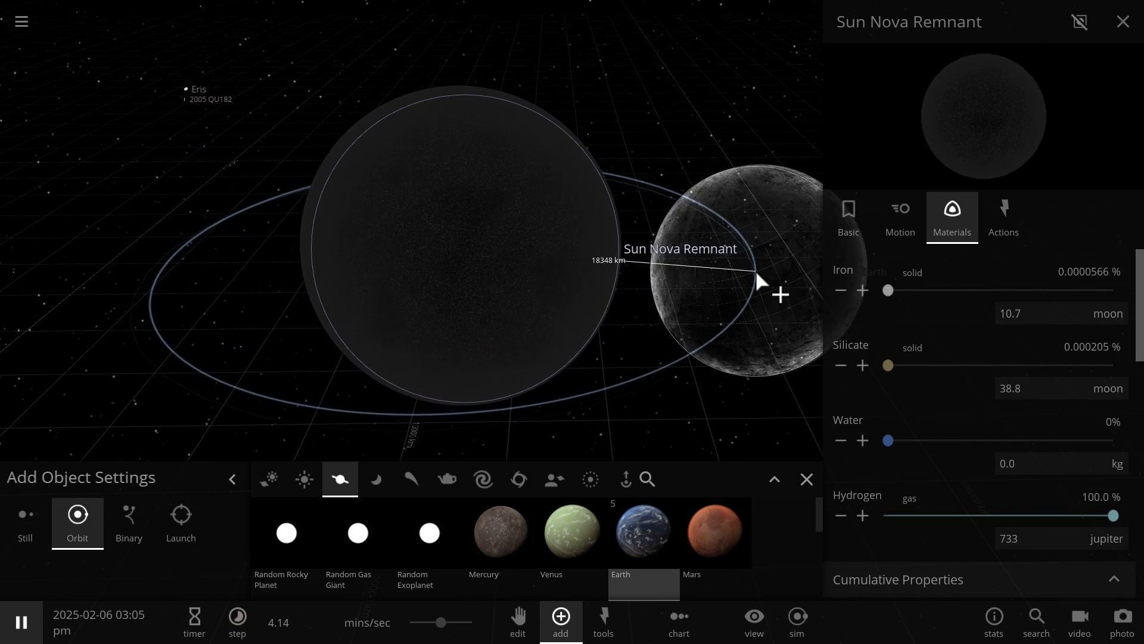
left_click(20, 622)
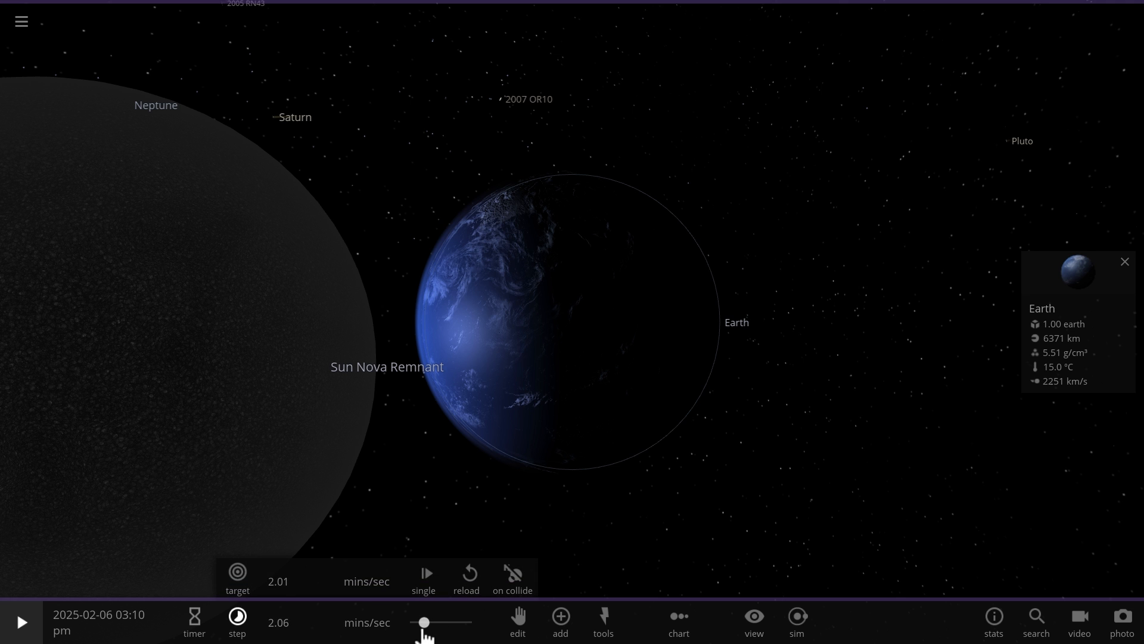
Step: Slow the time-speed slider and run Earth's impact into the remnant
left_click_drag(422, 622, 441, 622)
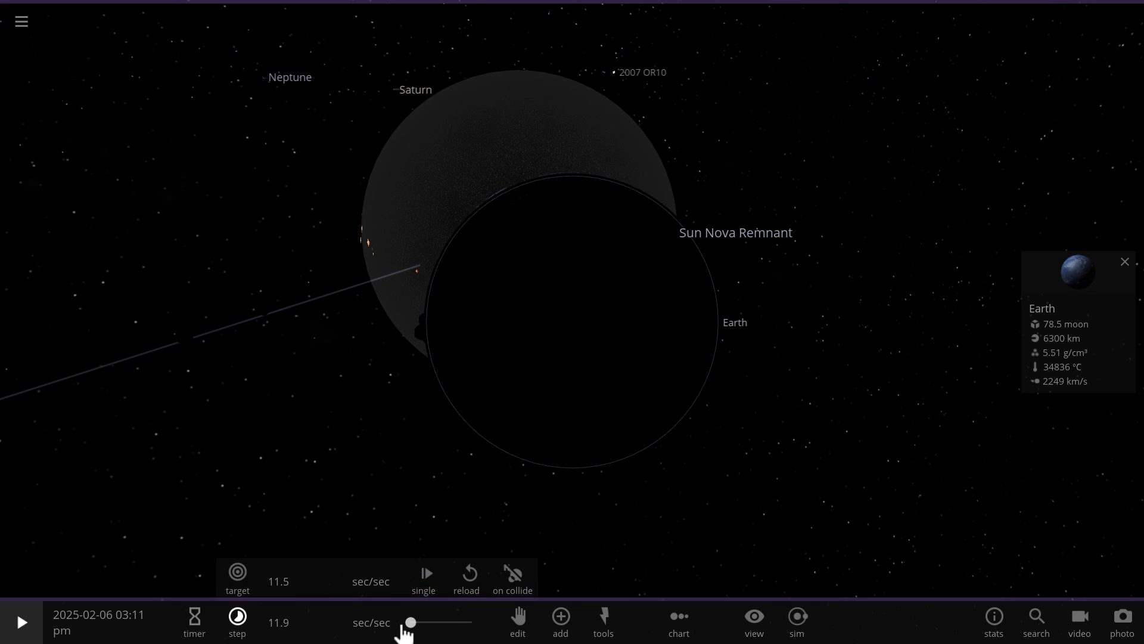
left_click_drag(411, 622, 441, 622)
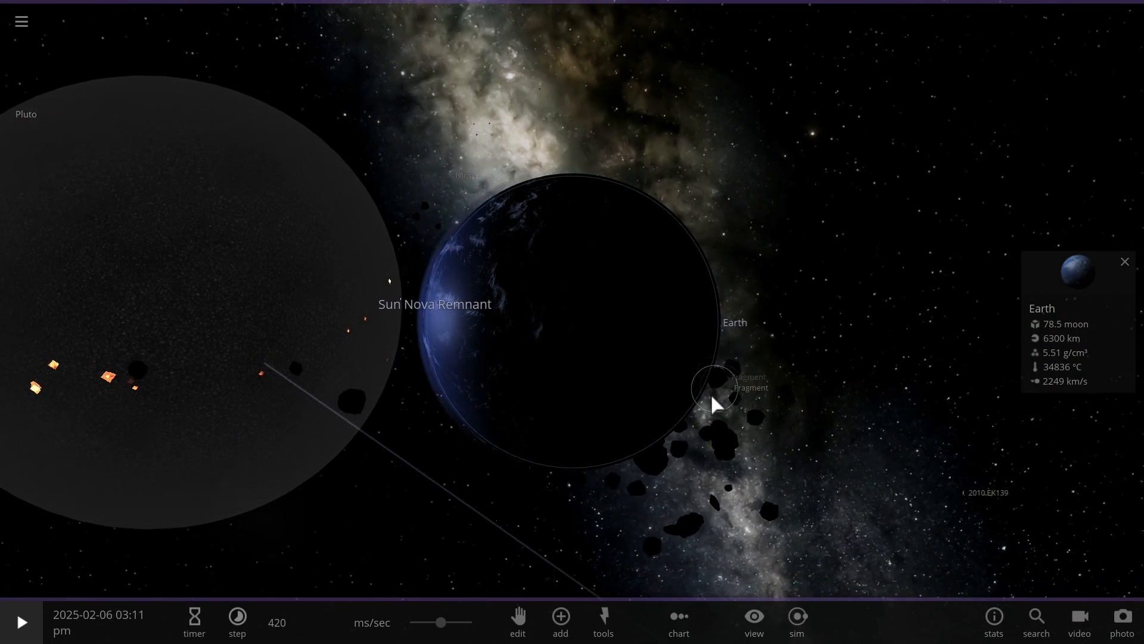
left_click(21, 622)
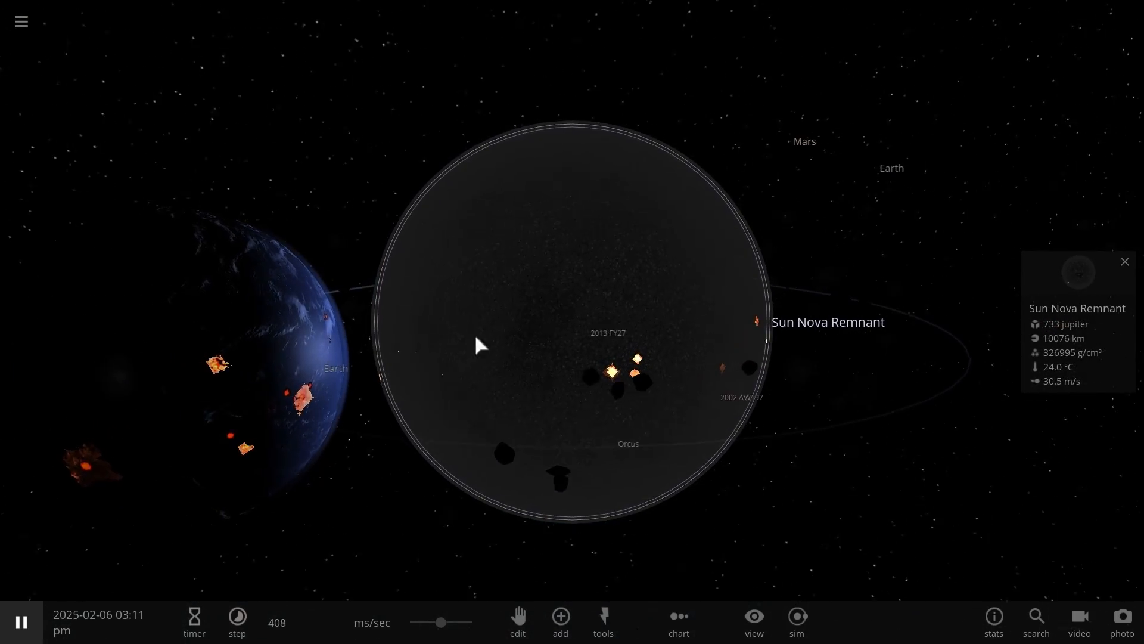
Step: Speed the simulation up as Earth cracks into molten chunks
left_click(236, 622)
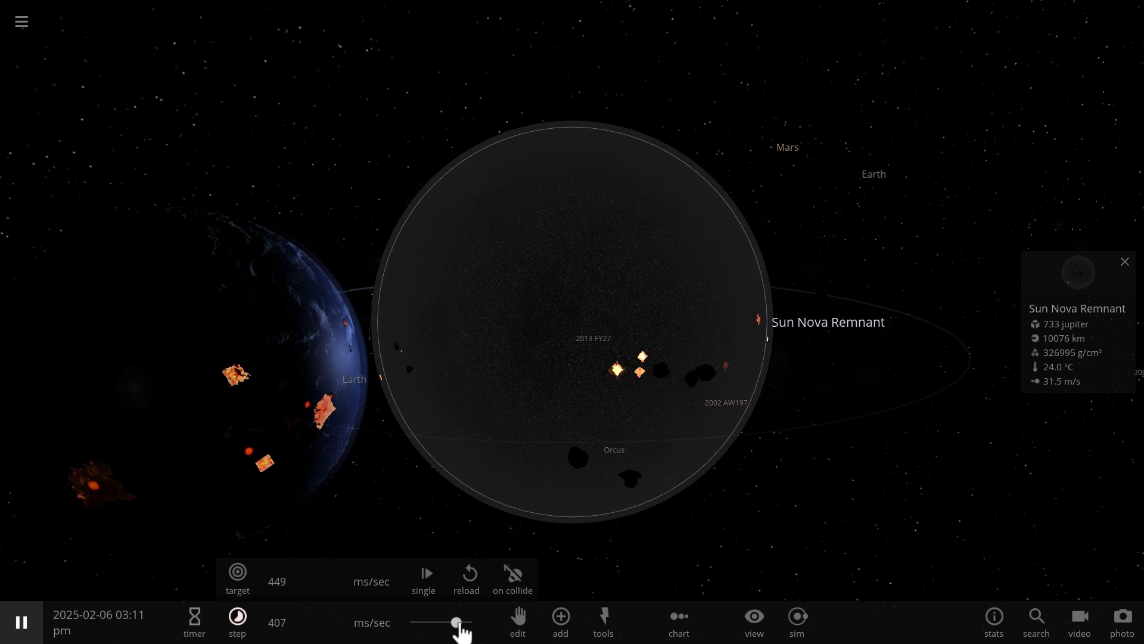
left_click_drag(457, 622, 441, 622)
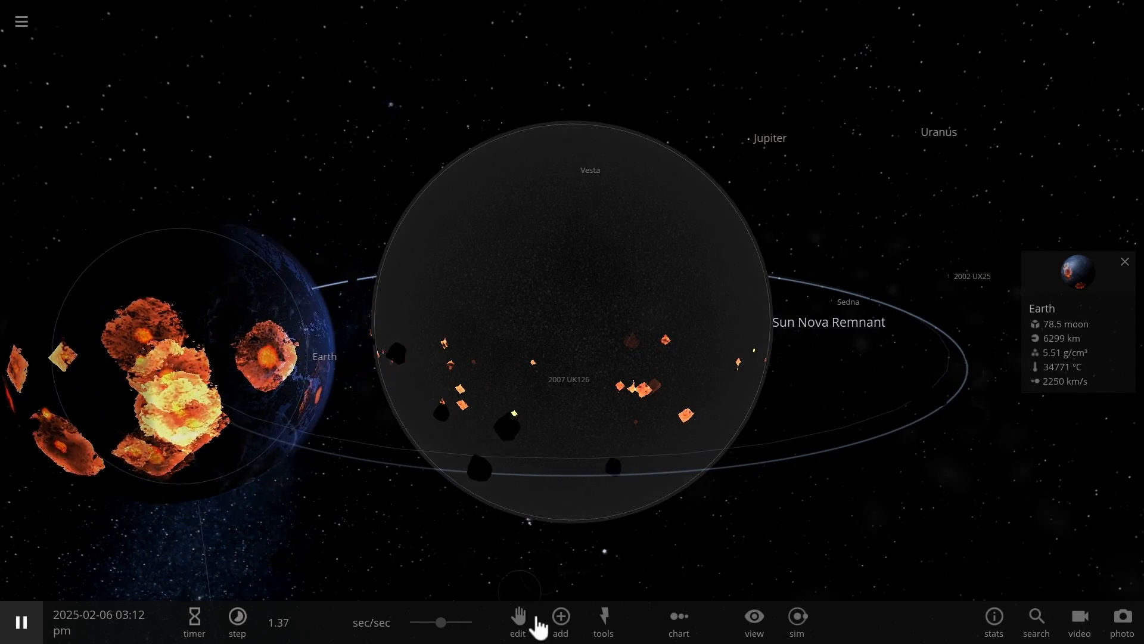
Step: Add Sirius B in Orbit mode near the remnant and shattered Earth
left_click(560, 615)
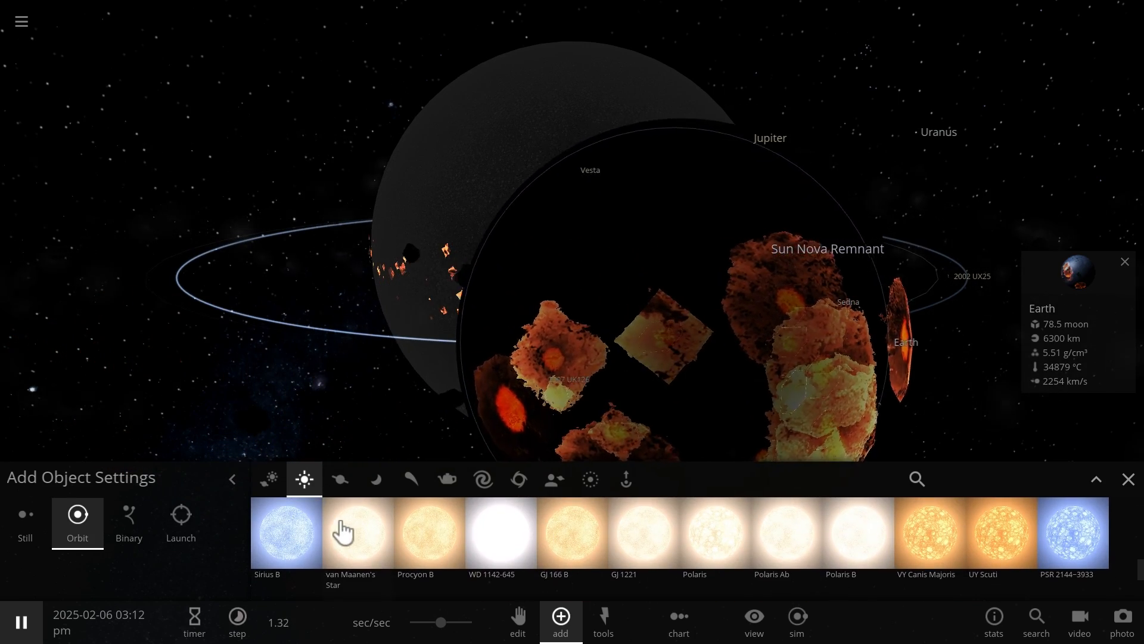
left_click(286, 534)
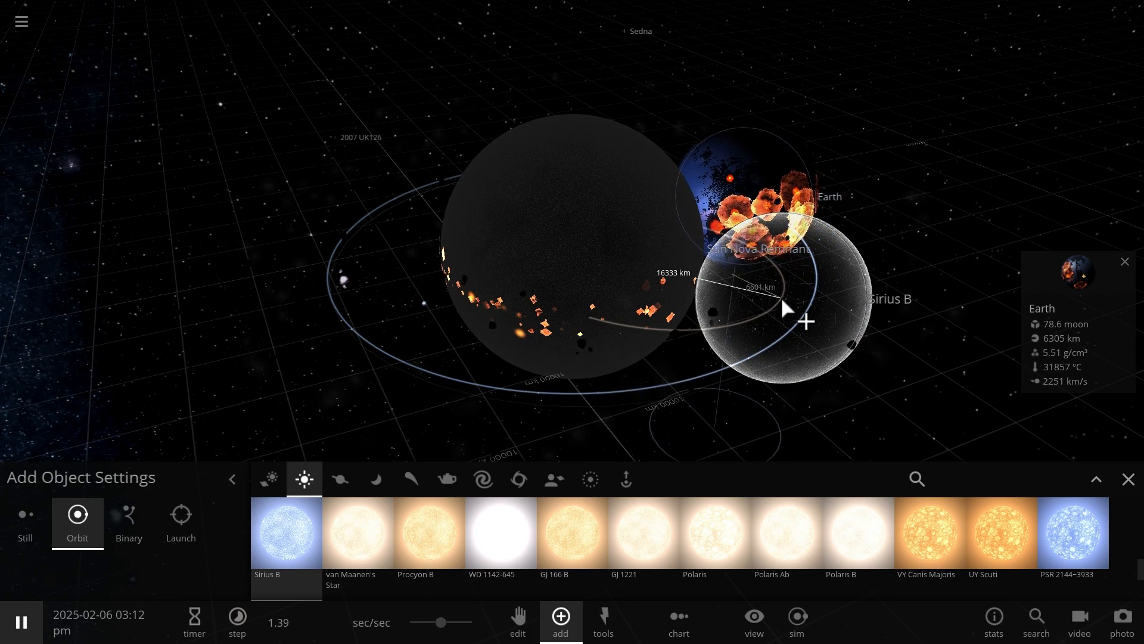
left_click_drag(787, 306, 522, 412)
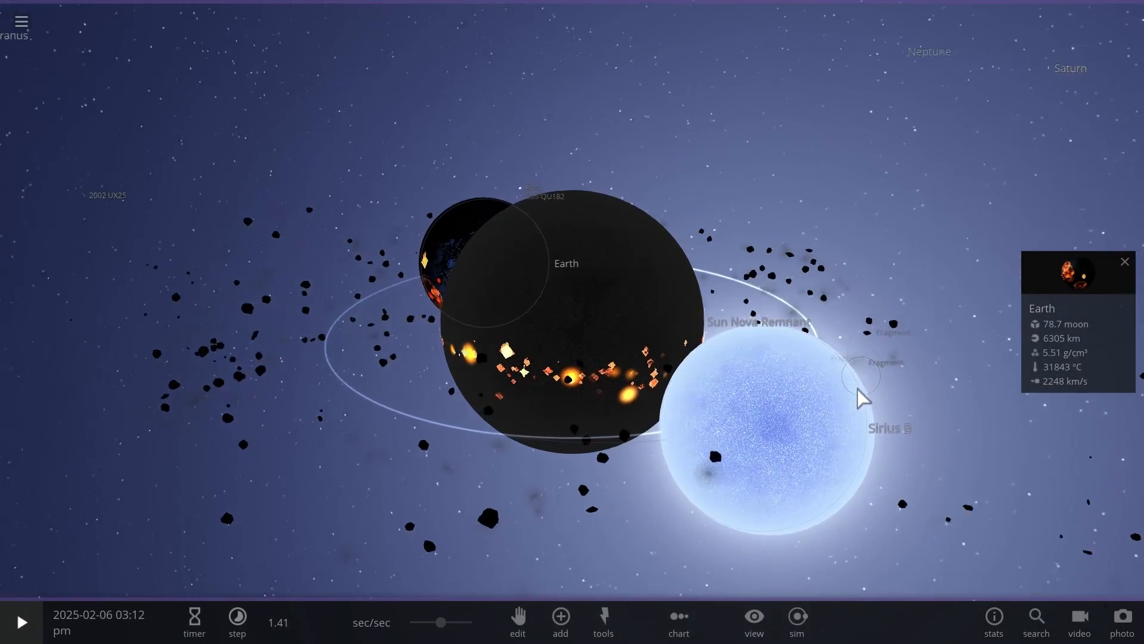
Step: Resume the simulation and raise the time speed until Earth becomes a molten, shattered sphere near 40,430 °C
left_click(21, 622)
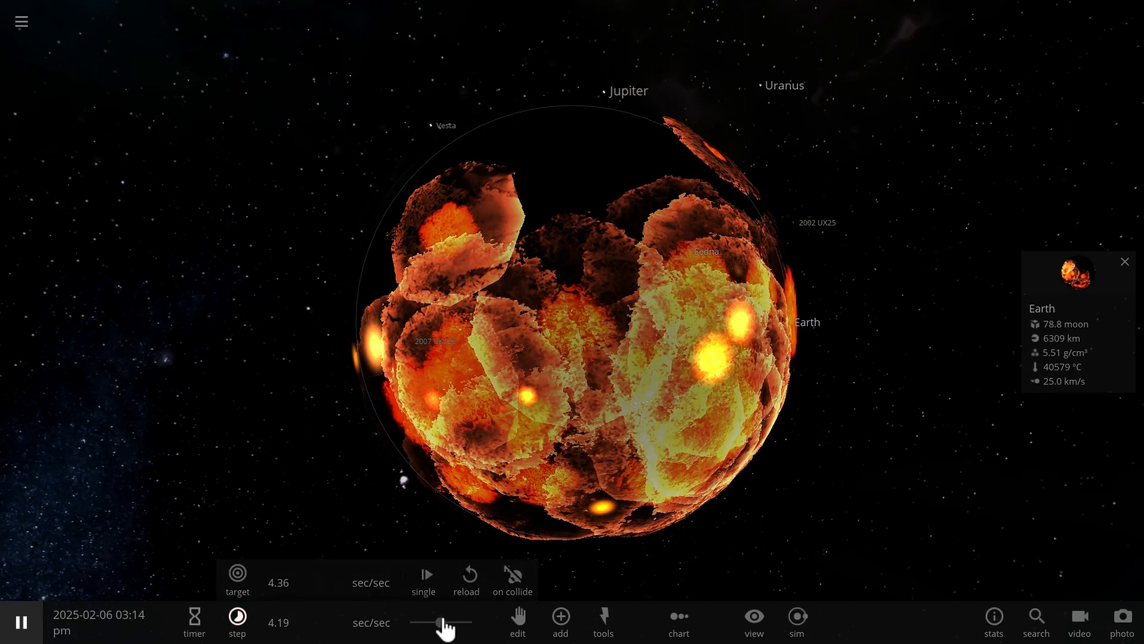
left_click_drag(441, 622, 466, 622)
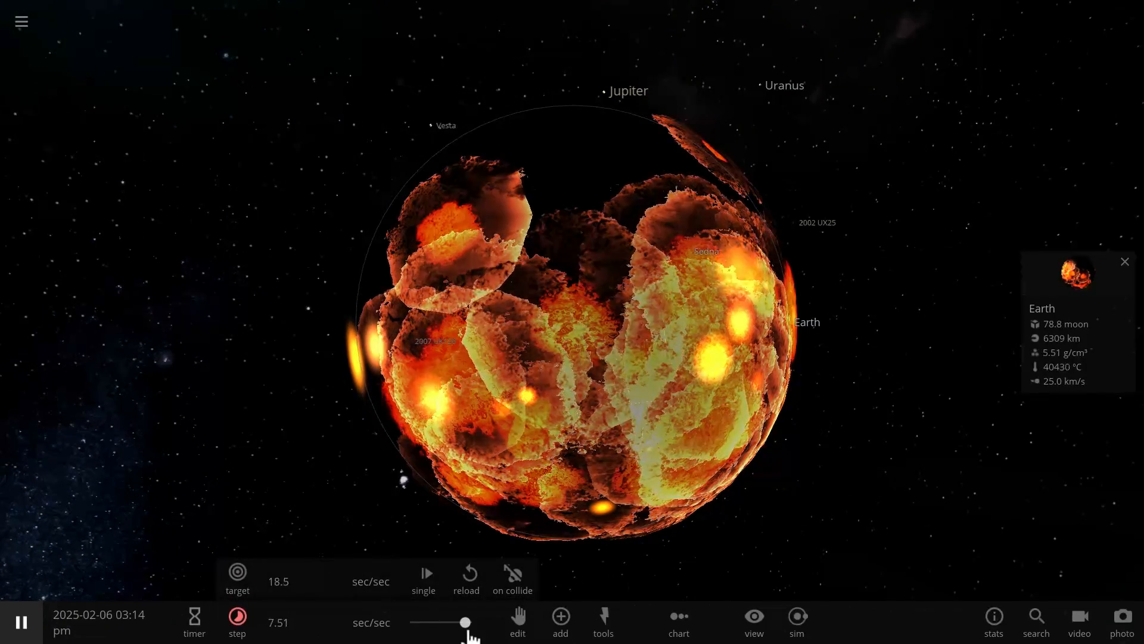